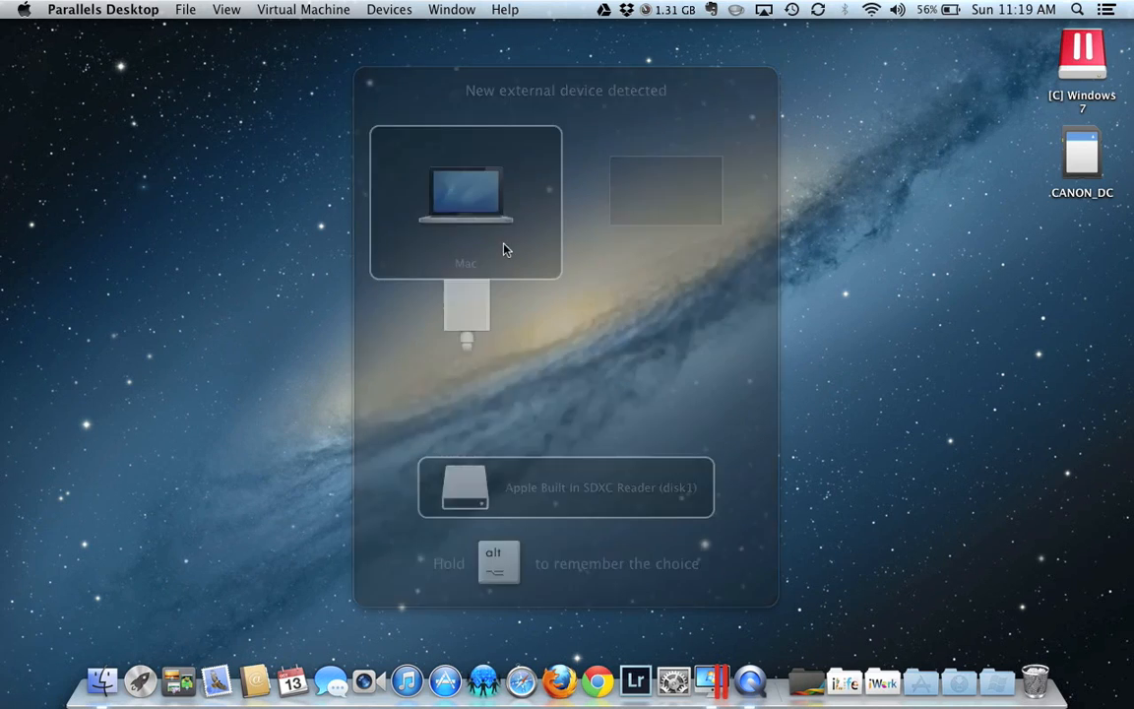
- Assign the newly detected SDXC card reader to the Mac so CANON_DC mounts
left_click(464, 202)
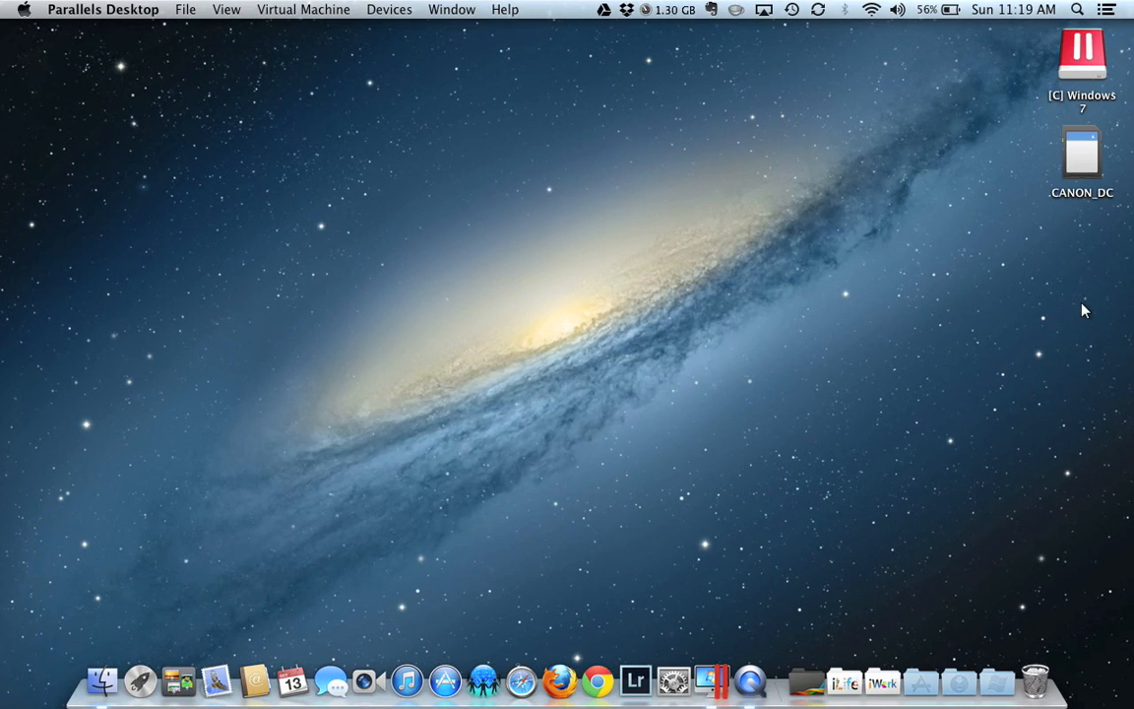
mouse_move(1109, 179)
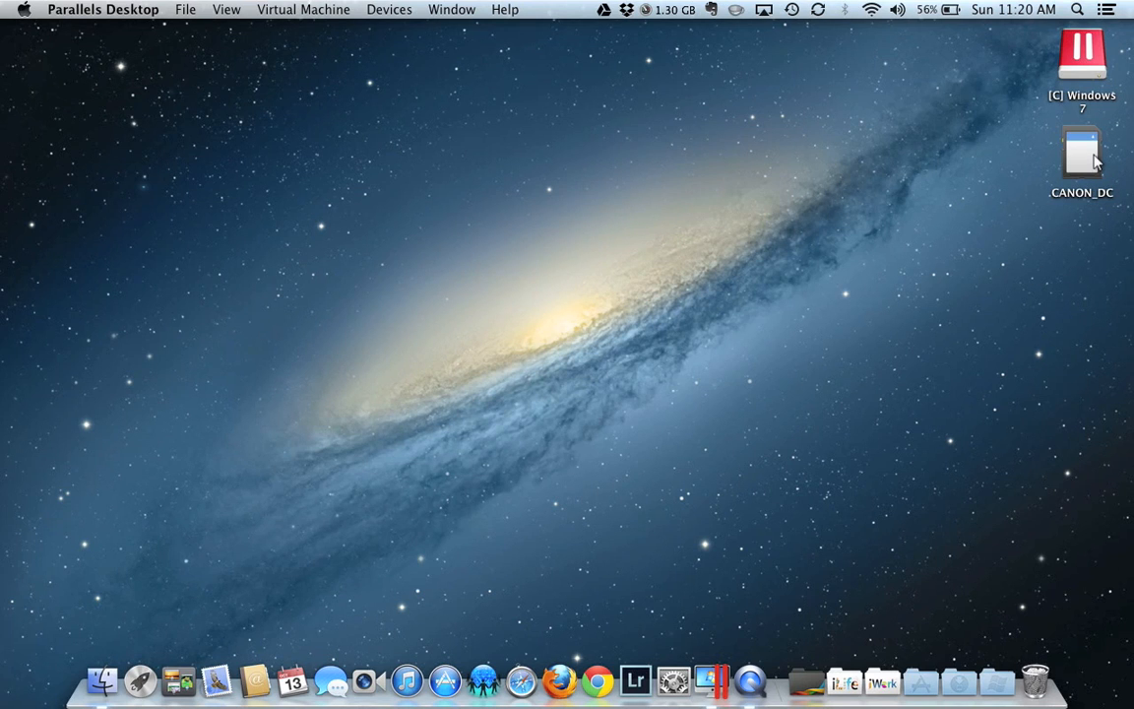
- Open CANON_DC's DCIM/101CANON folder and preview IMG_0006, IMG_0007 and IMG_0008
double_click(1082, 153)
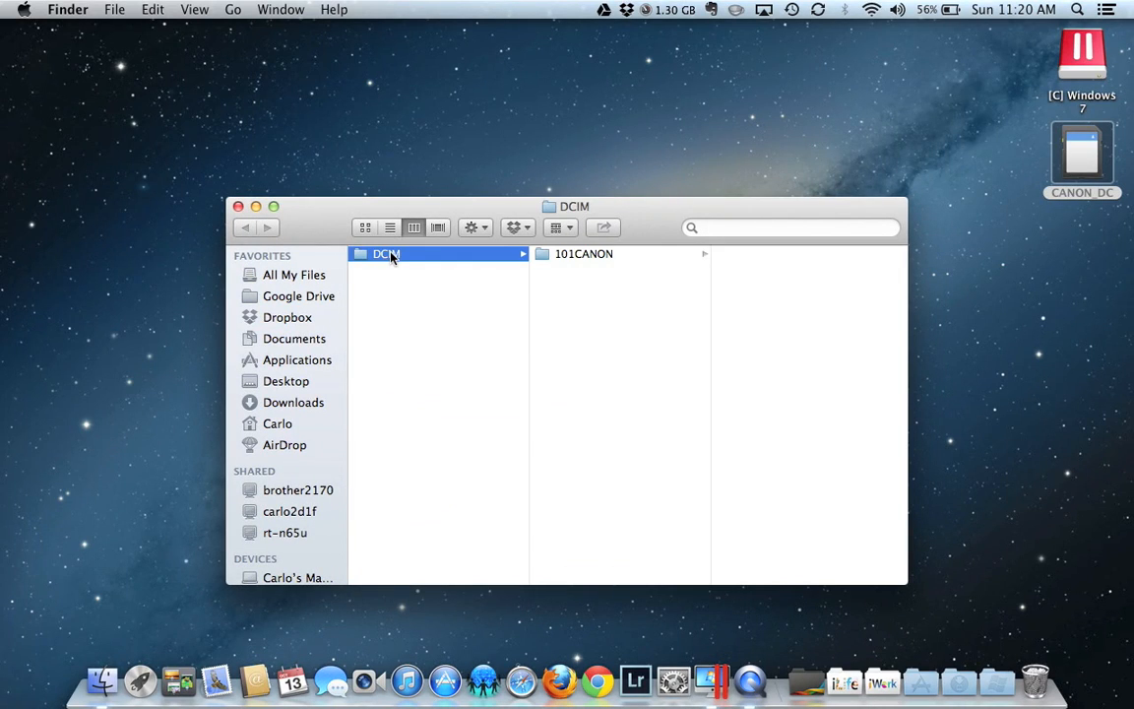
left_click(583, 253)
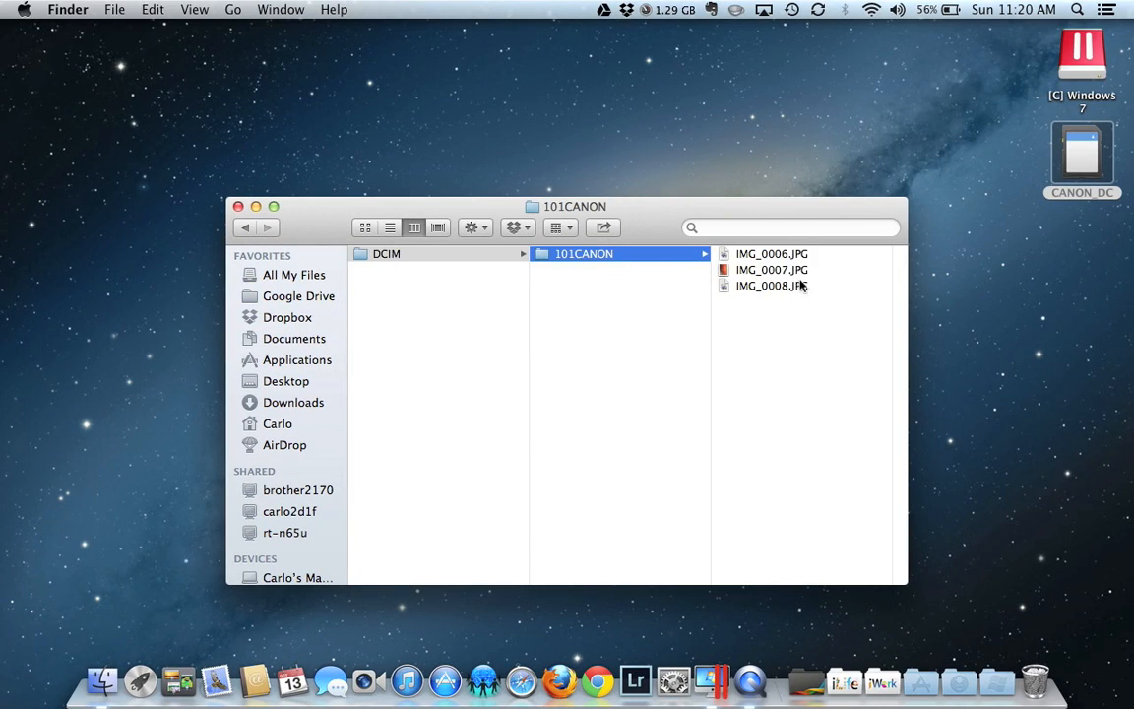
left_click(772, 254)
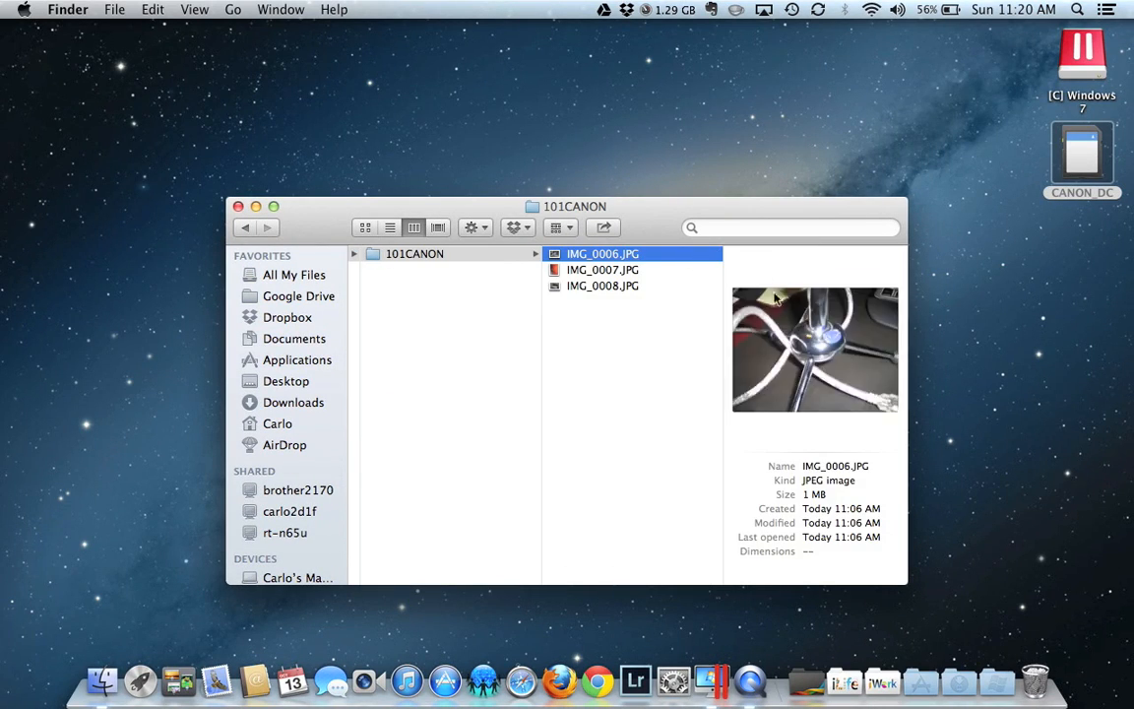
left_click(602, 270)
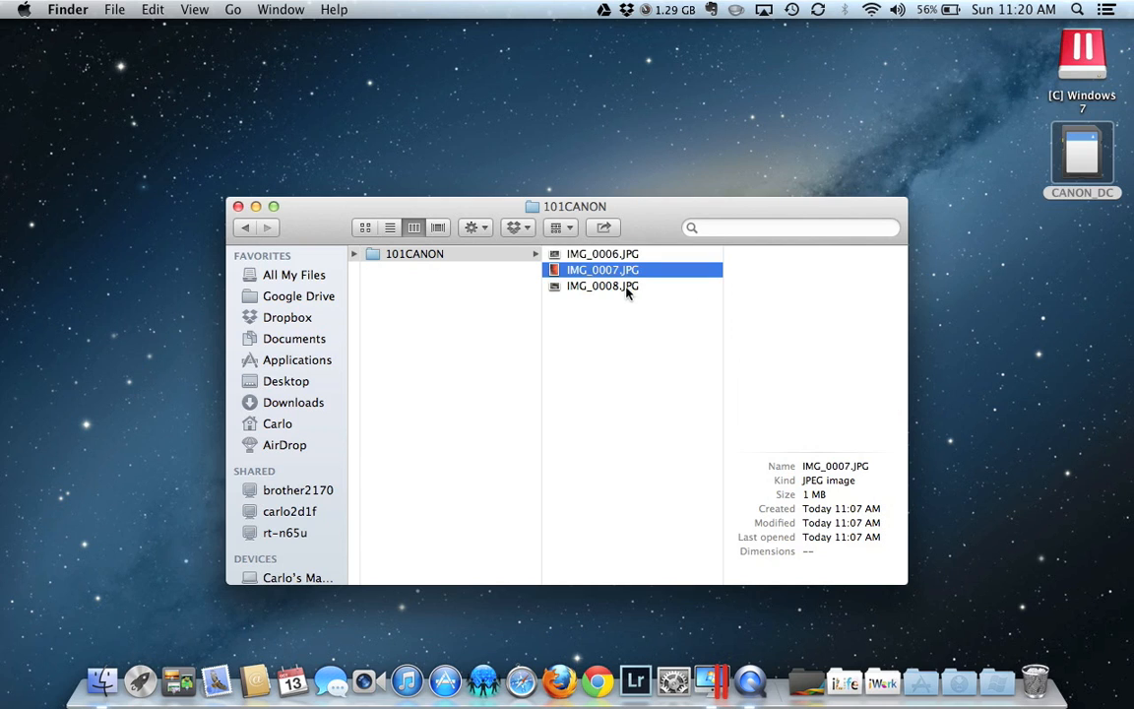
left_click(602, 285)
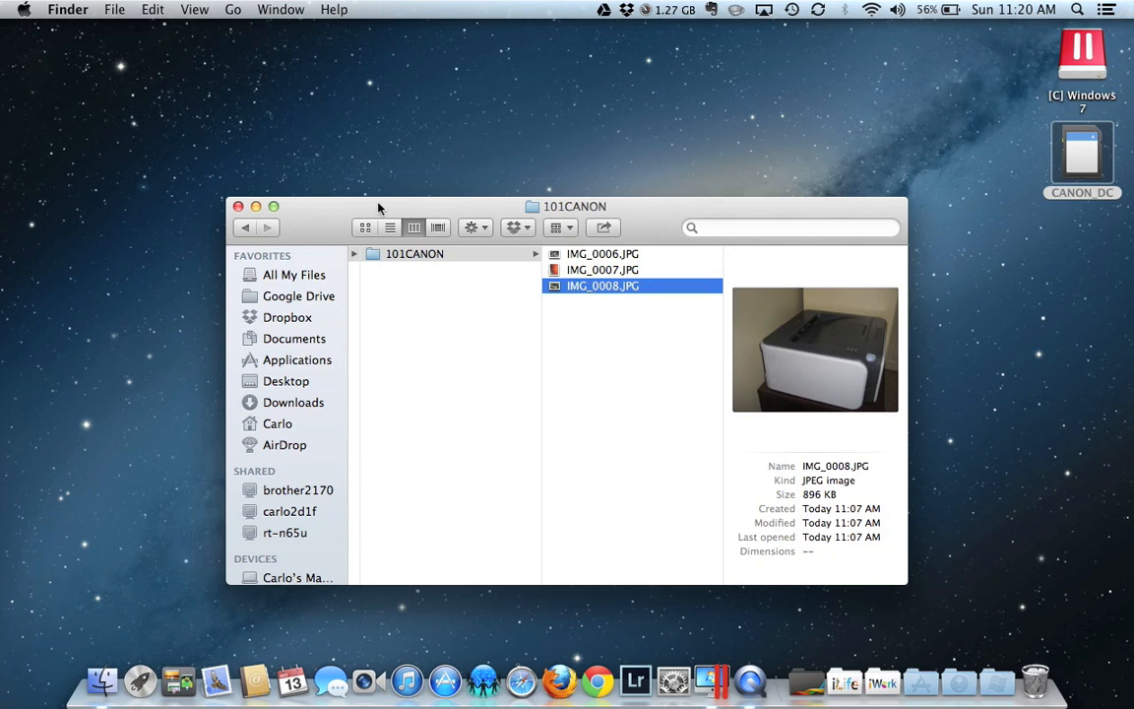
mouse_move(136, 618)
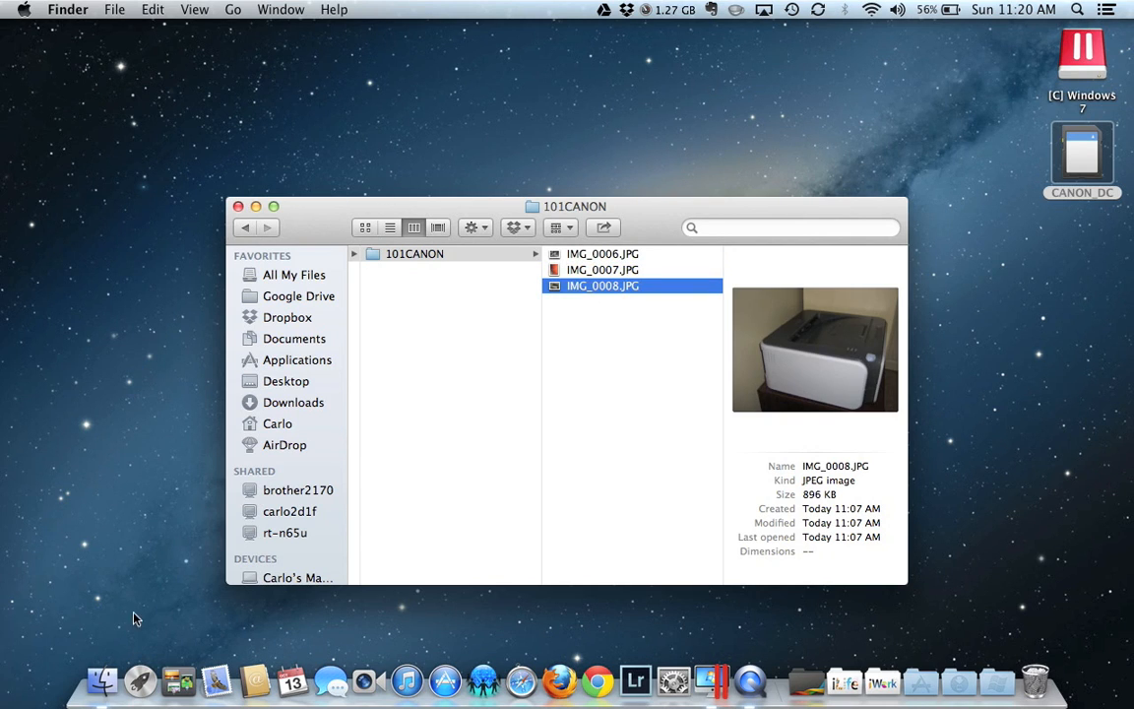
mouse_move(103, 679)
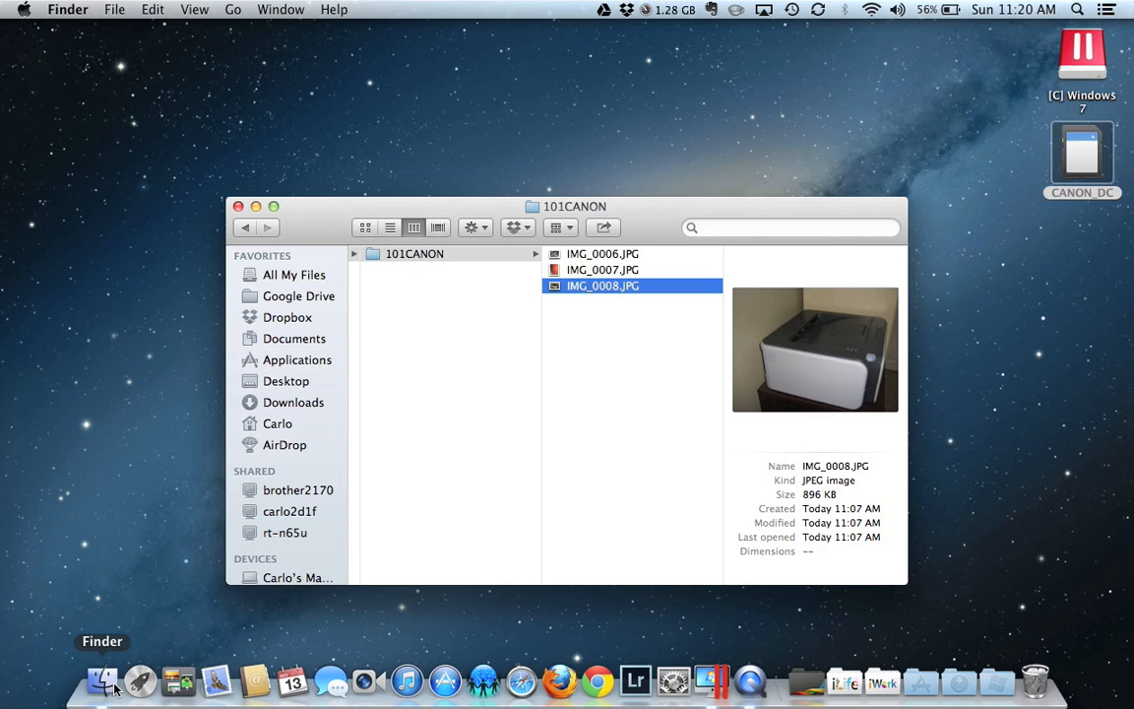
mouse_move(111, 606)
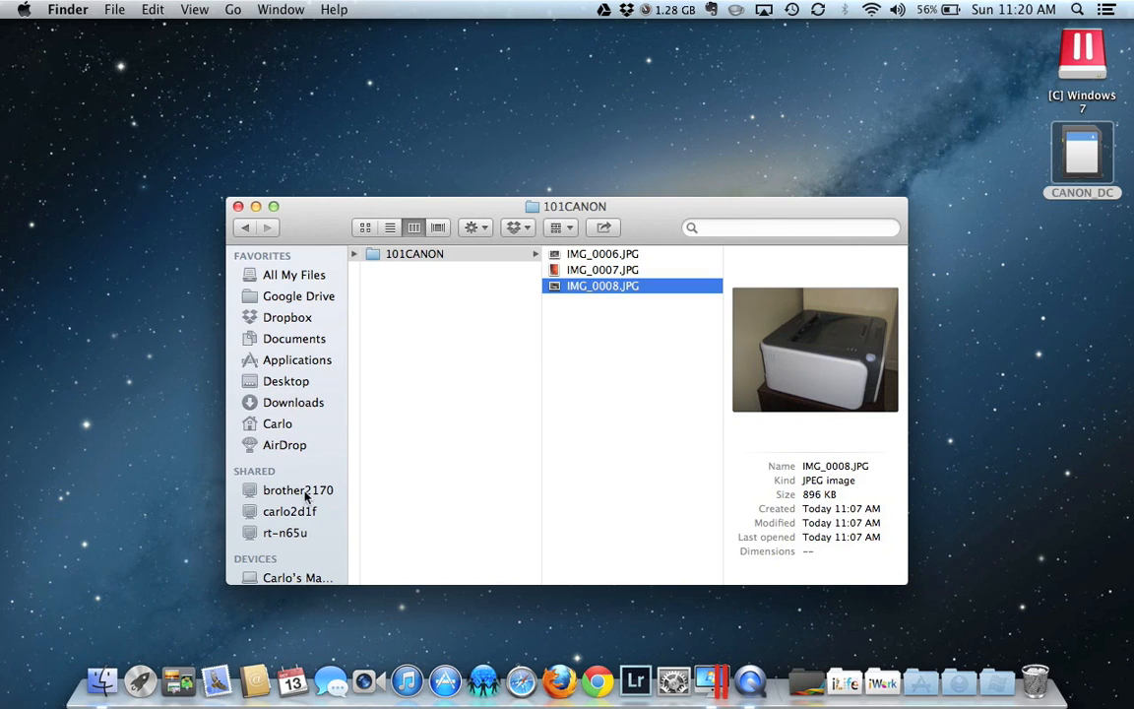
mouse_move(296, 360)
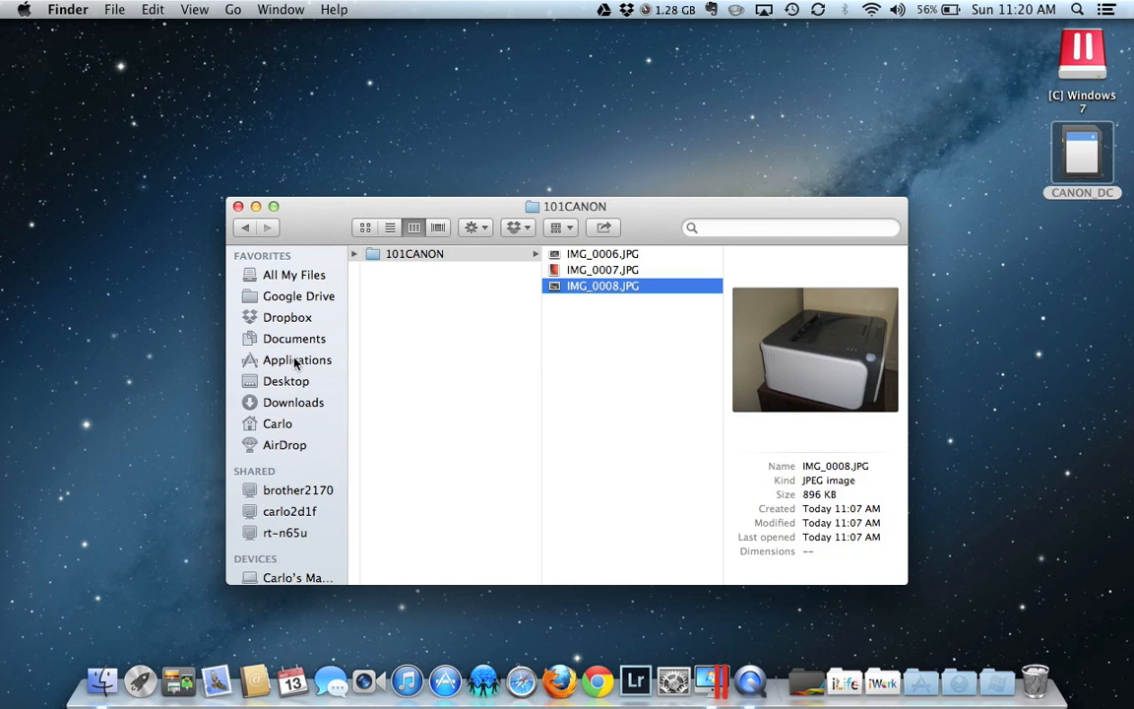
mouse_move(293, 352)
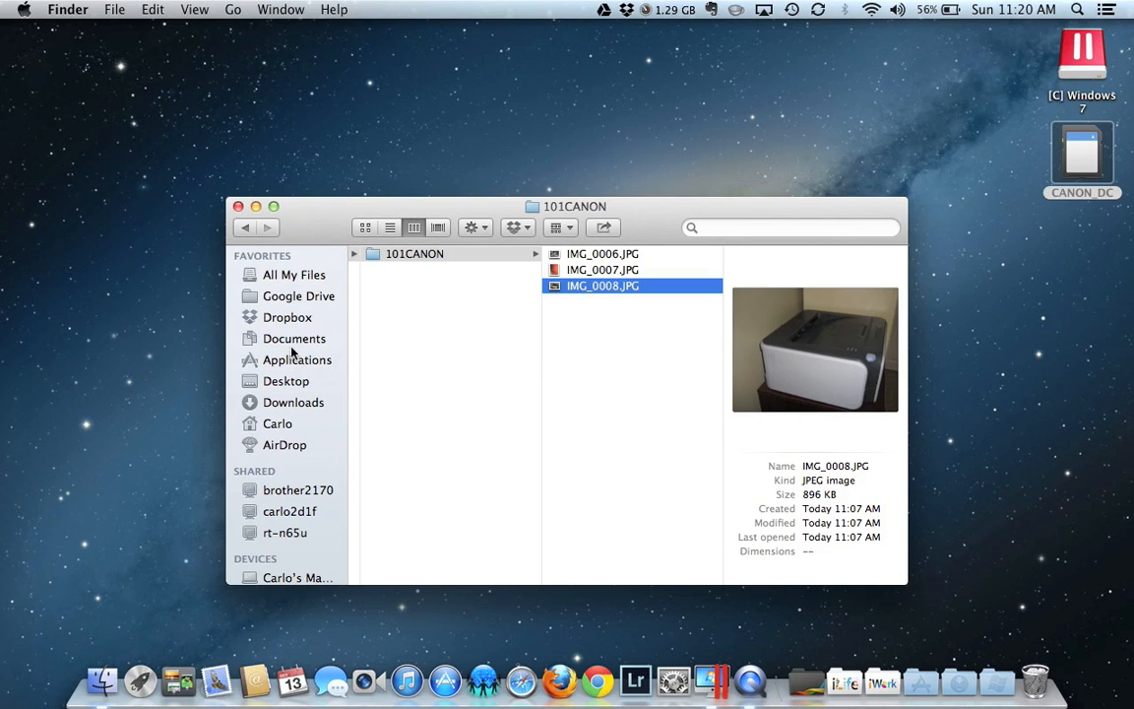
- In the home folder's Pictures, make a new folder named 'Imported Pictures'
left_click(278, 424)
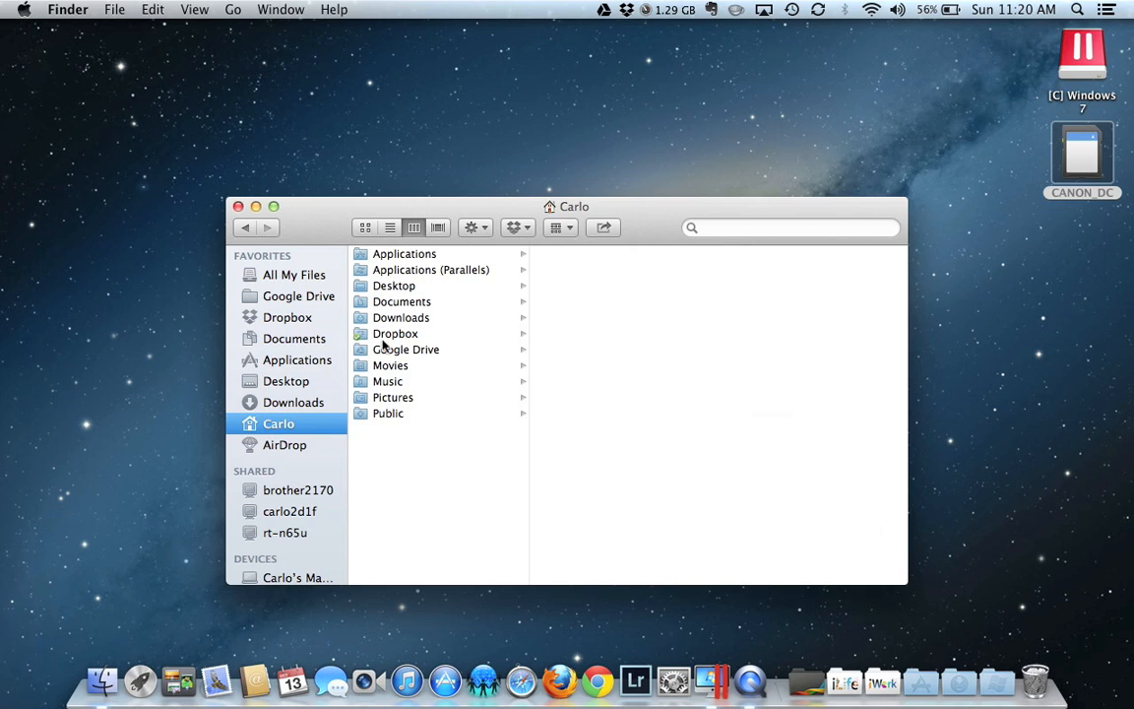
left_click(393, 396)
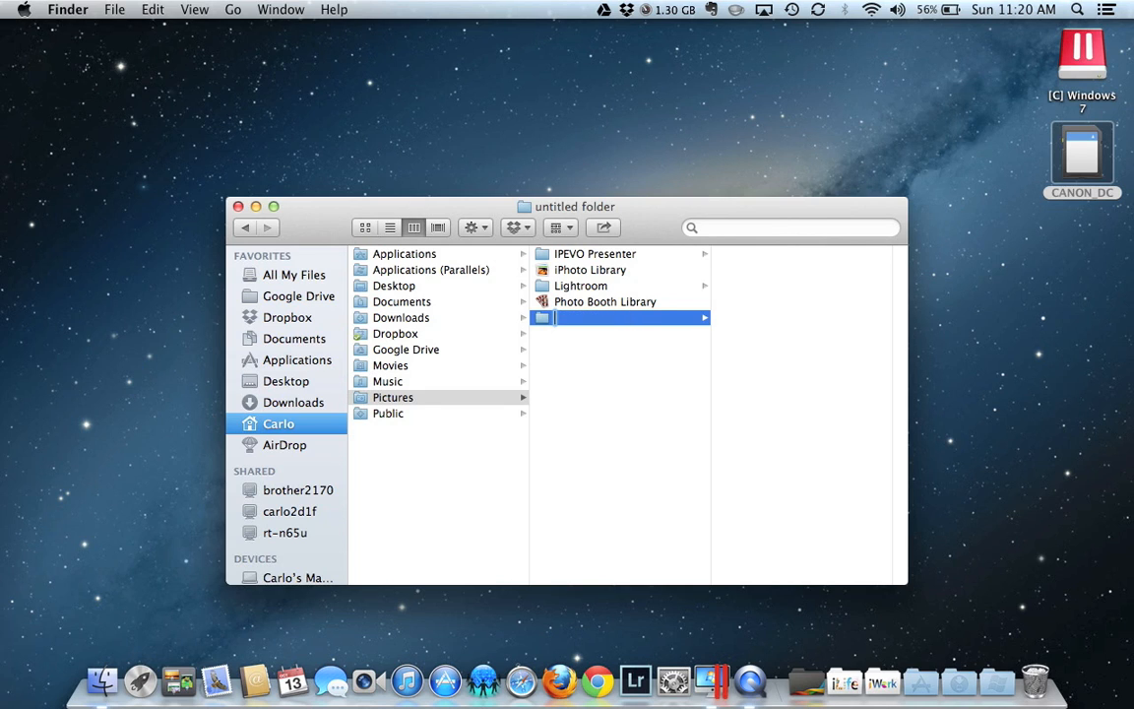
type("Import")
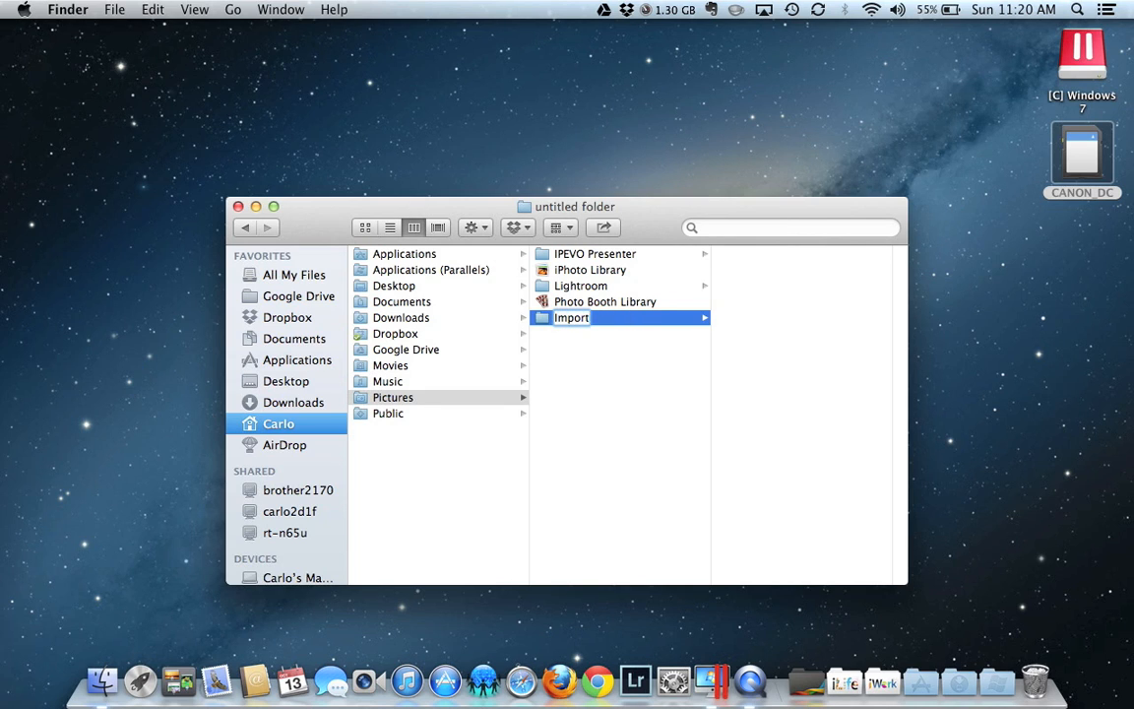
type("Imported Pictures")
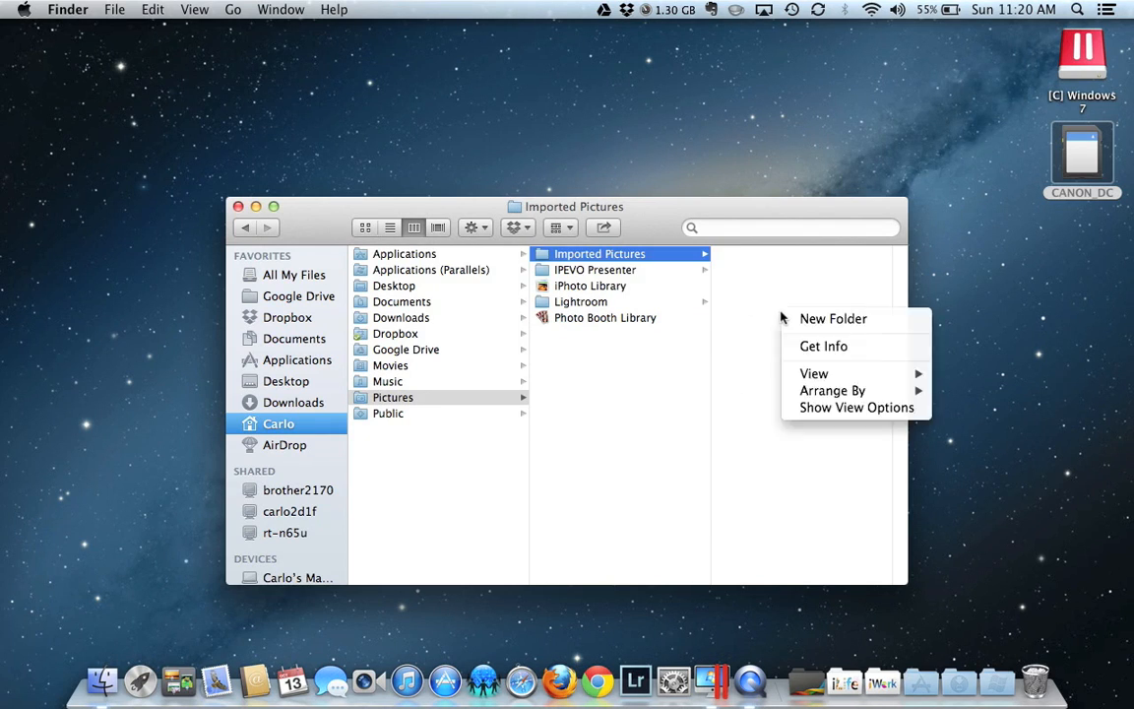
- Create a subfolder in Imported Pictures and name it with today's date, 10.13.2013
left_click(833, 318)
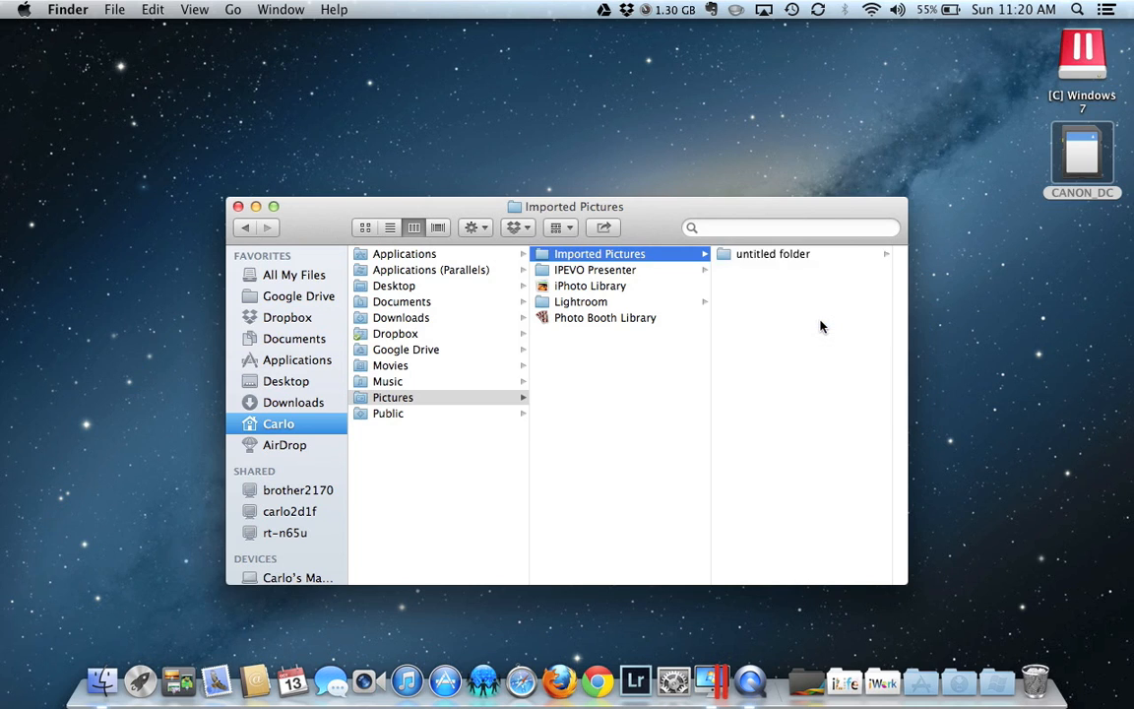
left_click(1013, 9)
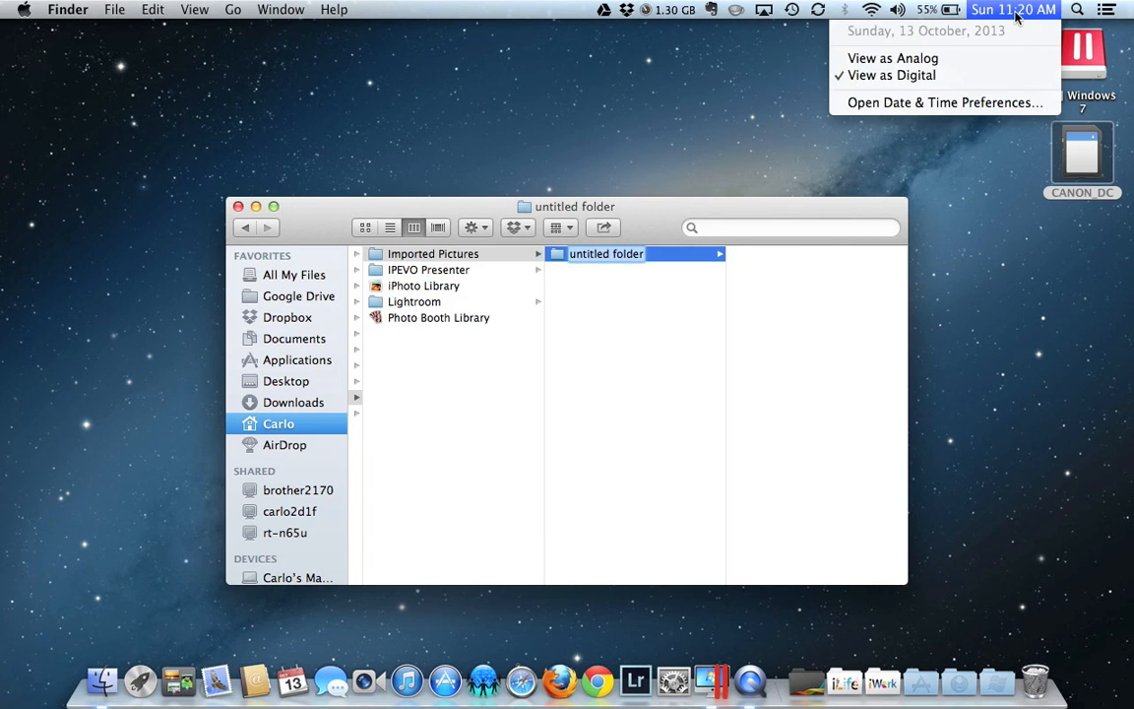
left_click(1013, 9)
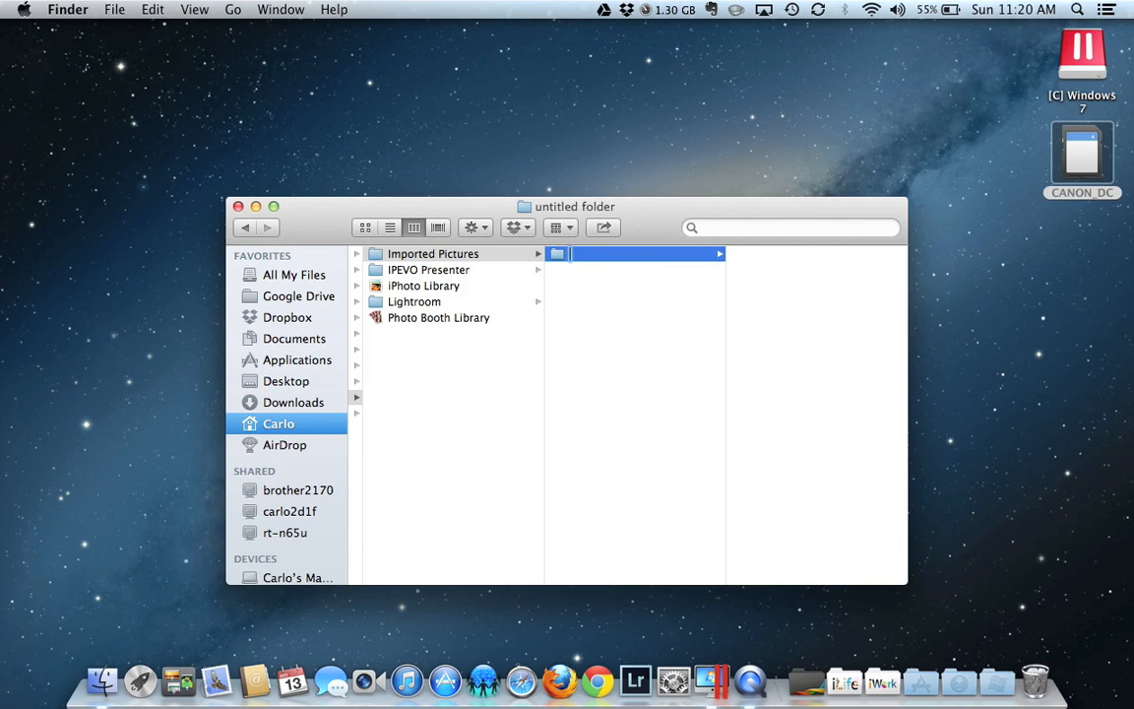
type("10.13.2013")
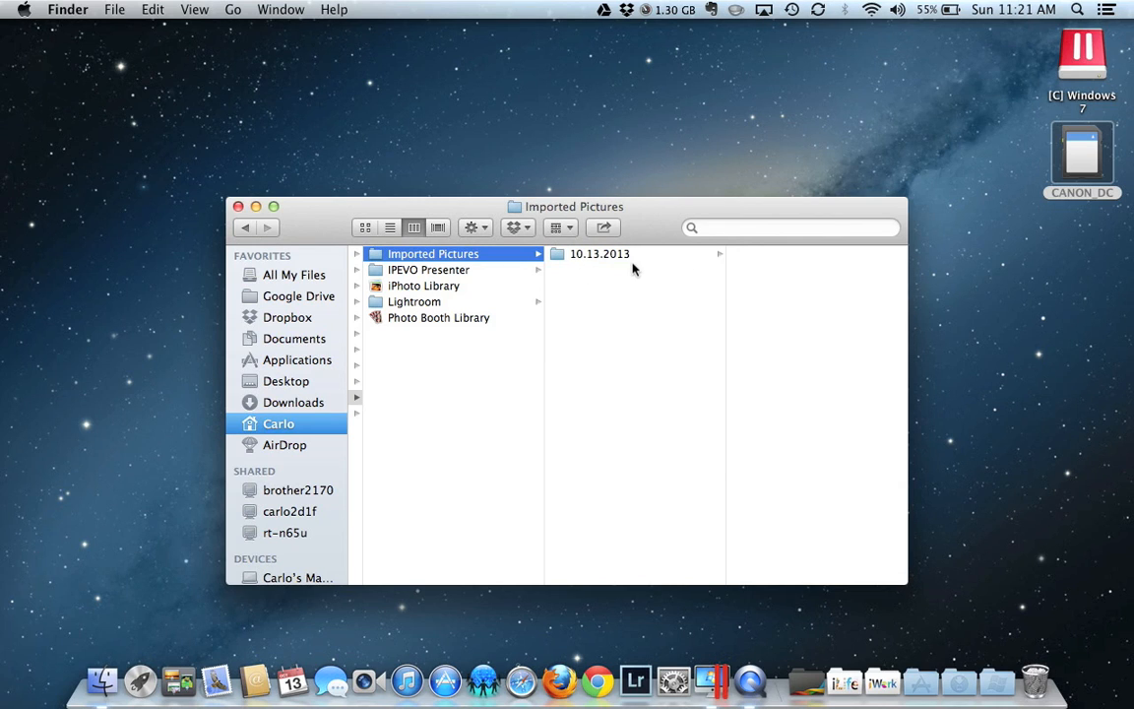
mouse_move(625, 268)
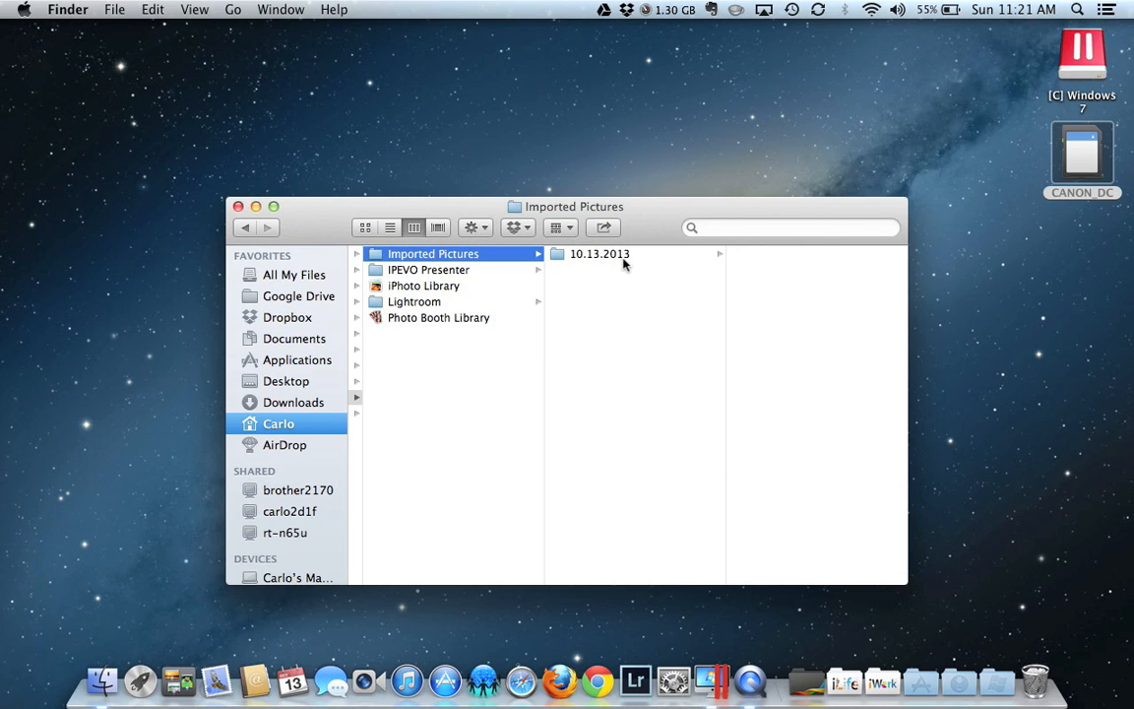
mouse_move(569, 260)
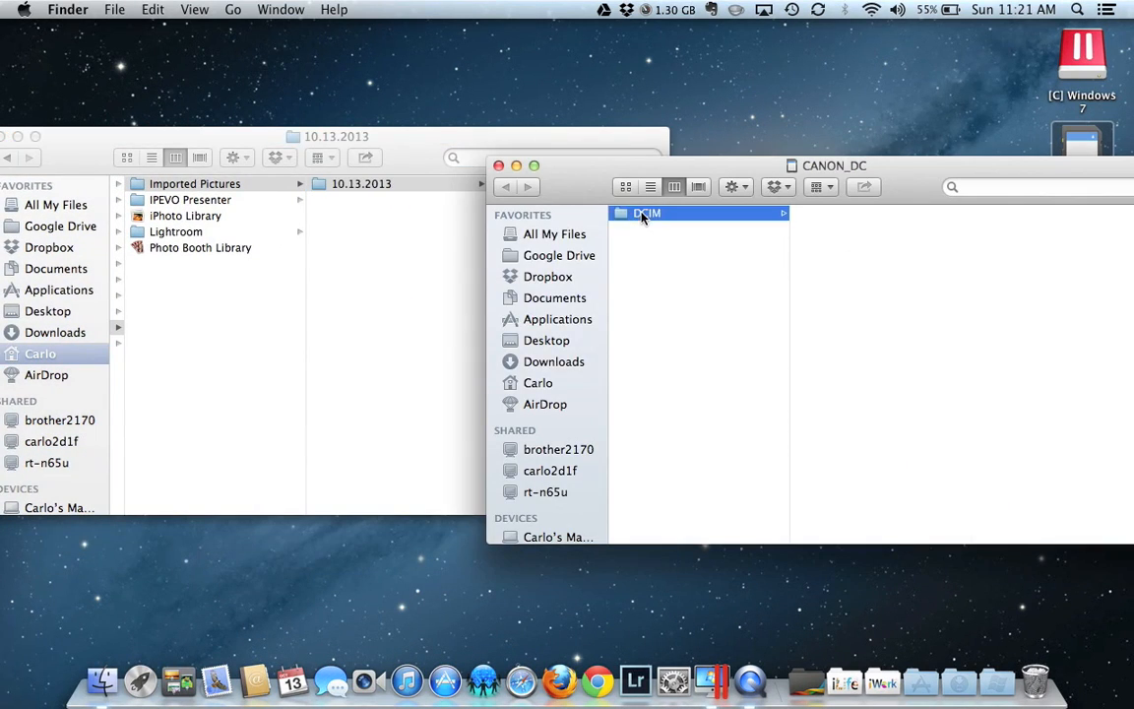
- Drag the three JPGs from the card's DCIM/101CANON into the 10.13.2013 folder
left_click(647, 213)
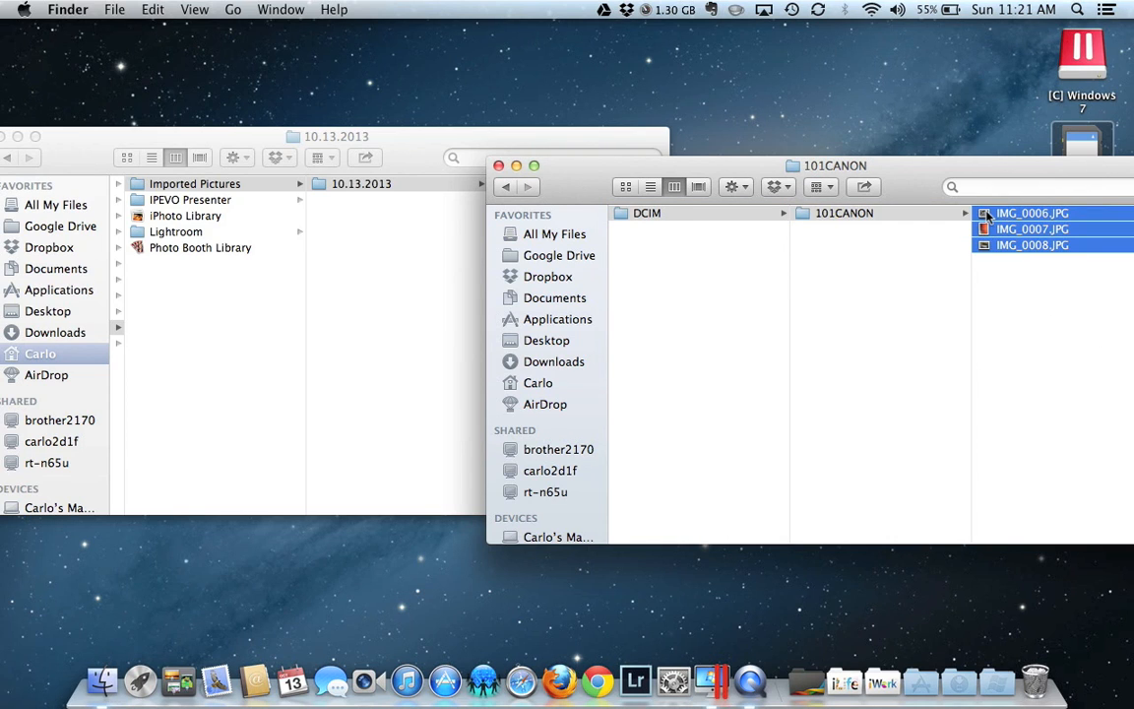
left_click_drag(1032, 229, 363, 186)
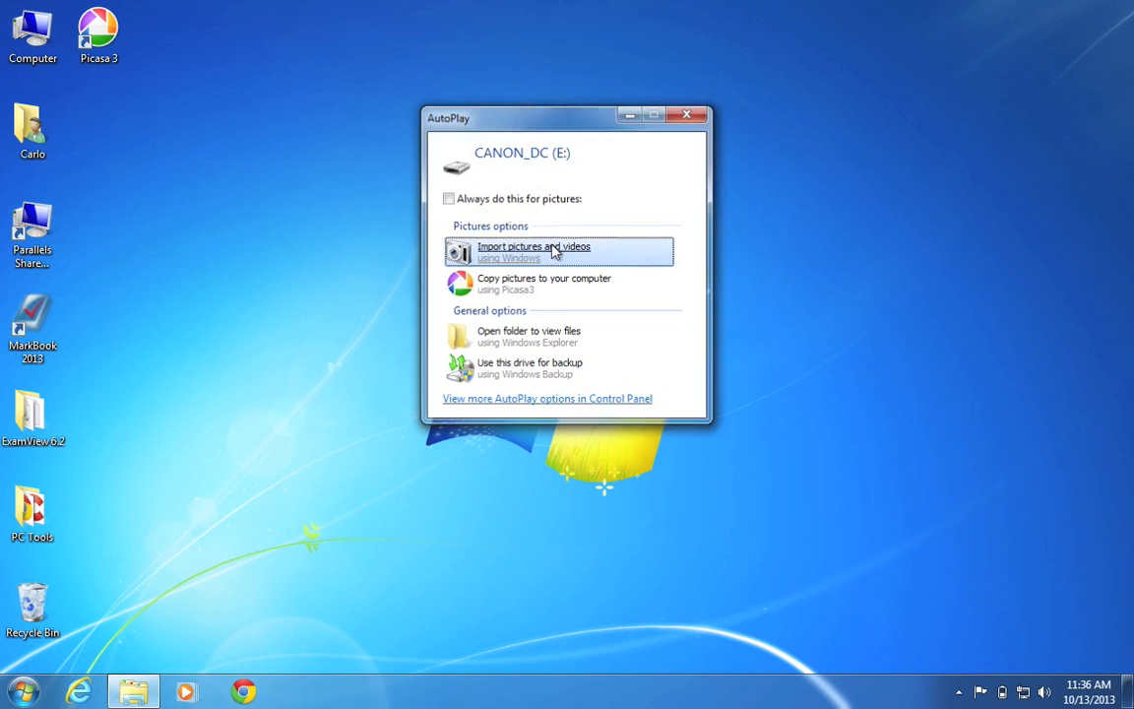
- Import the card's pictures through Windows AutoPlay with no tags added
left_click(533, 252)
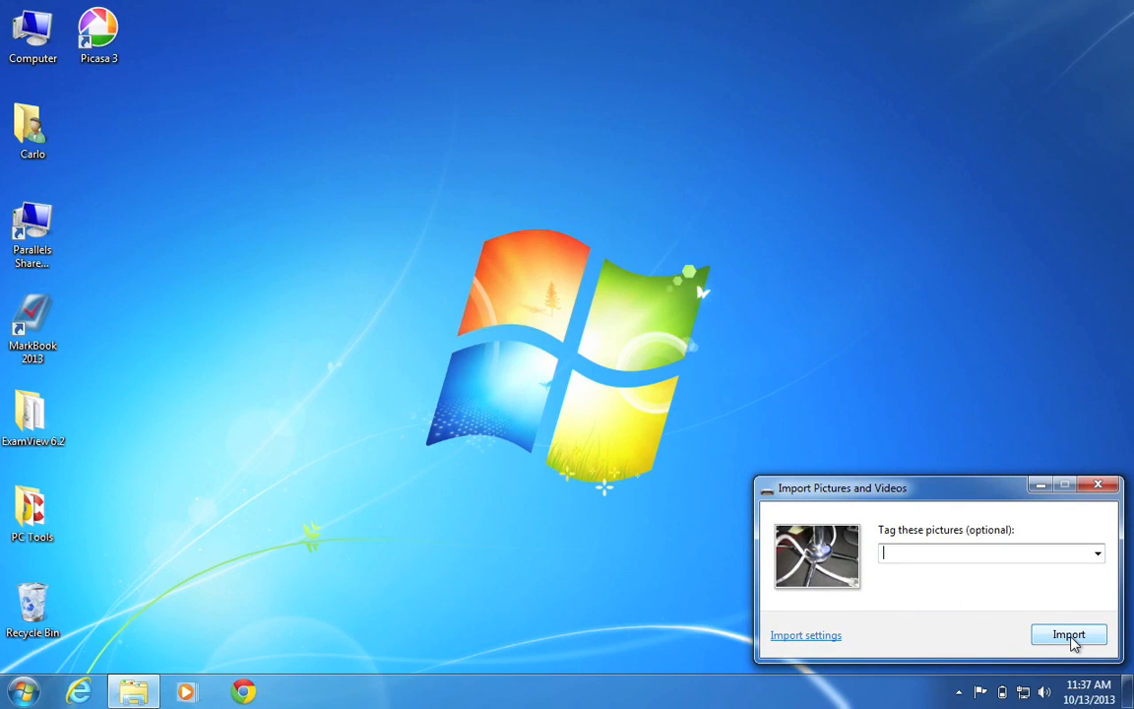
left_click(1068, 634)
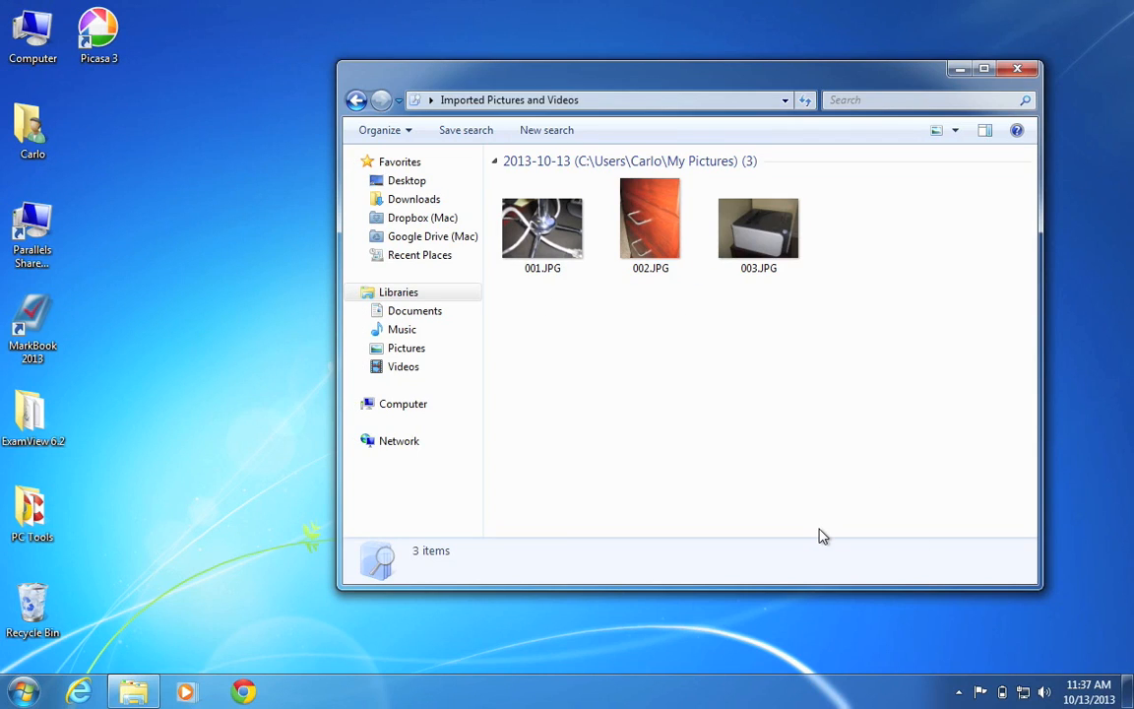
mouse_move(868, 319)
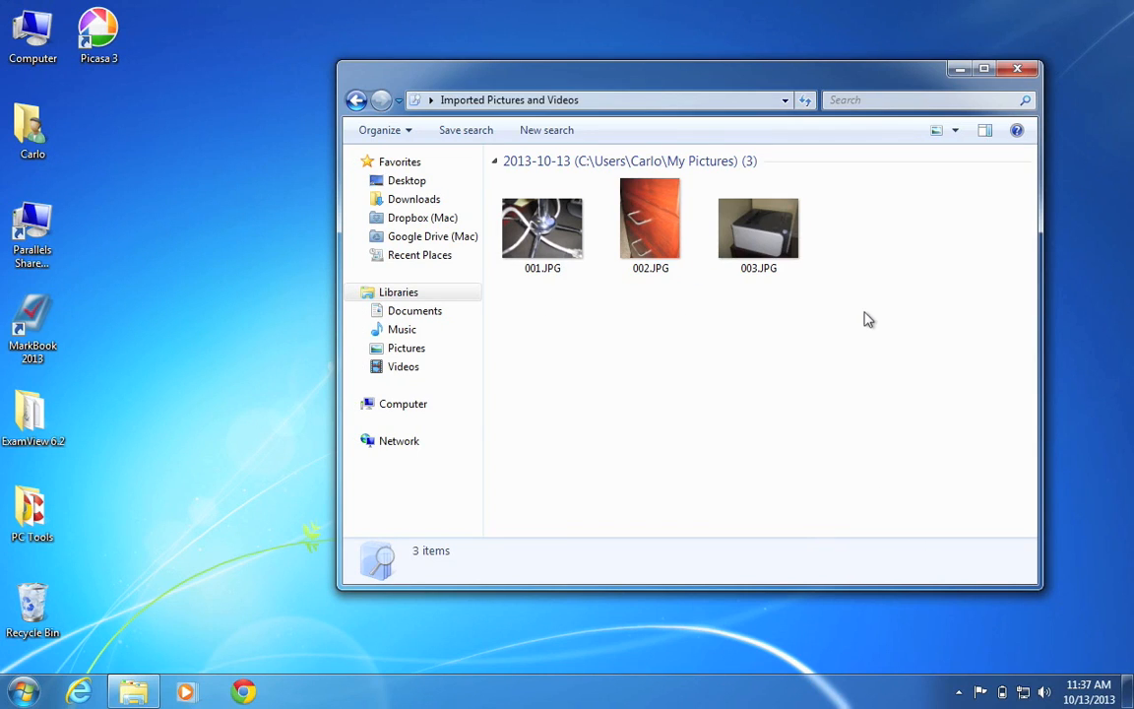
mouse_move(785, 198)
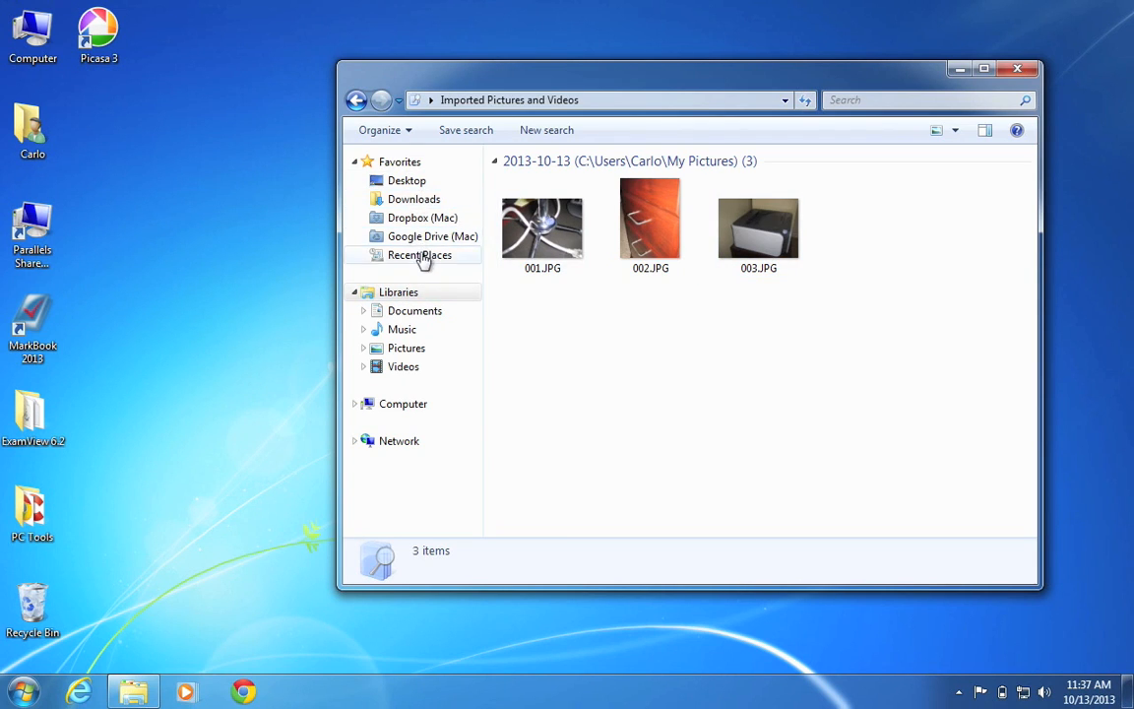
mouse_move(509, 345)
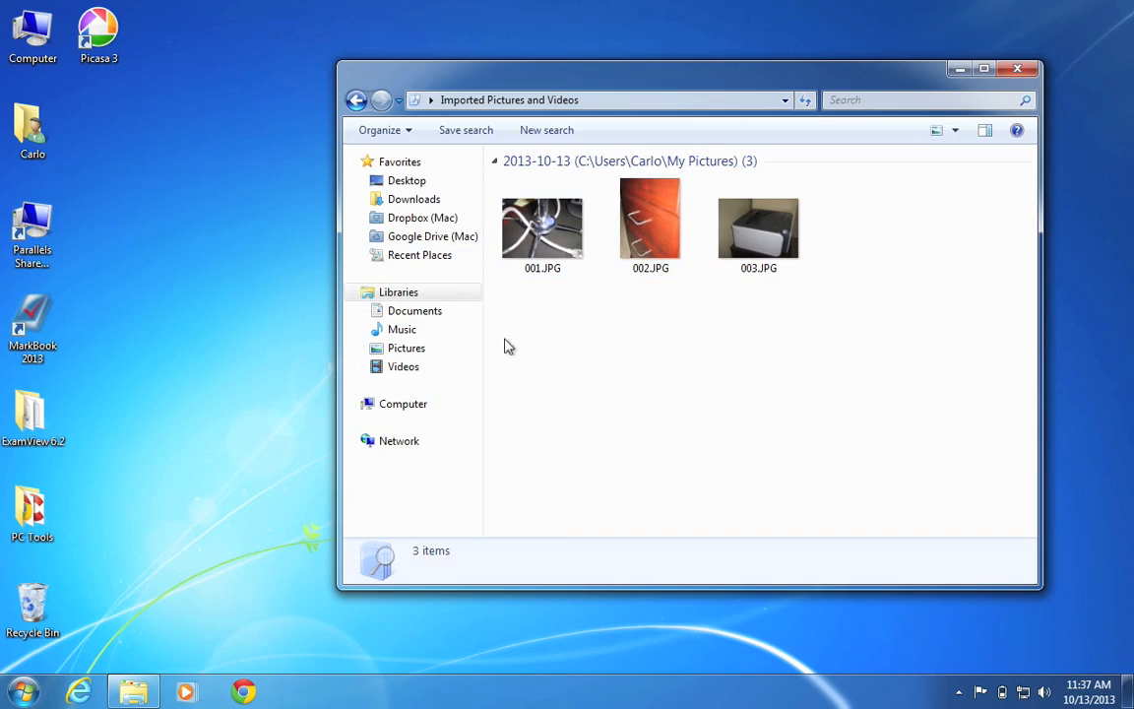